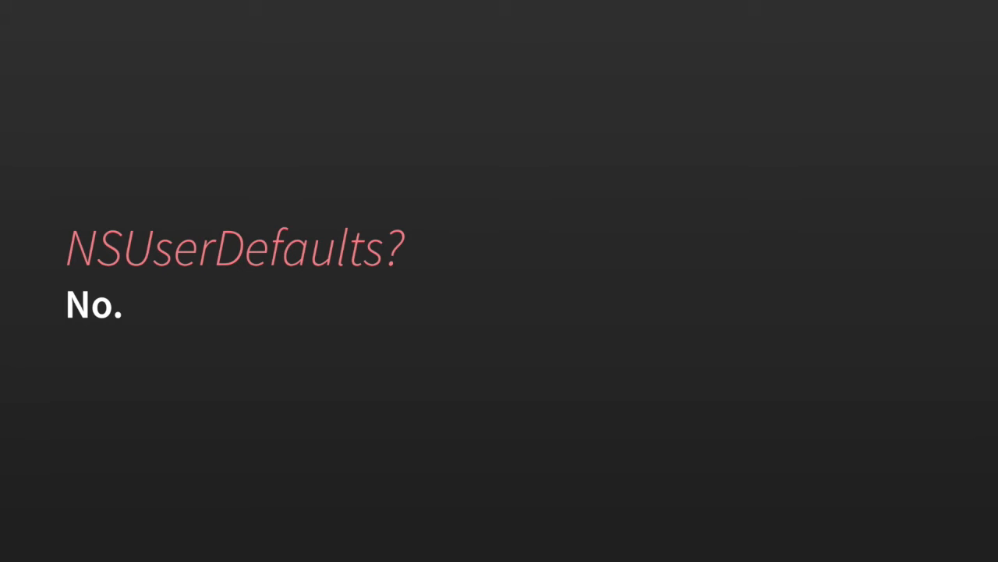
key(Right)
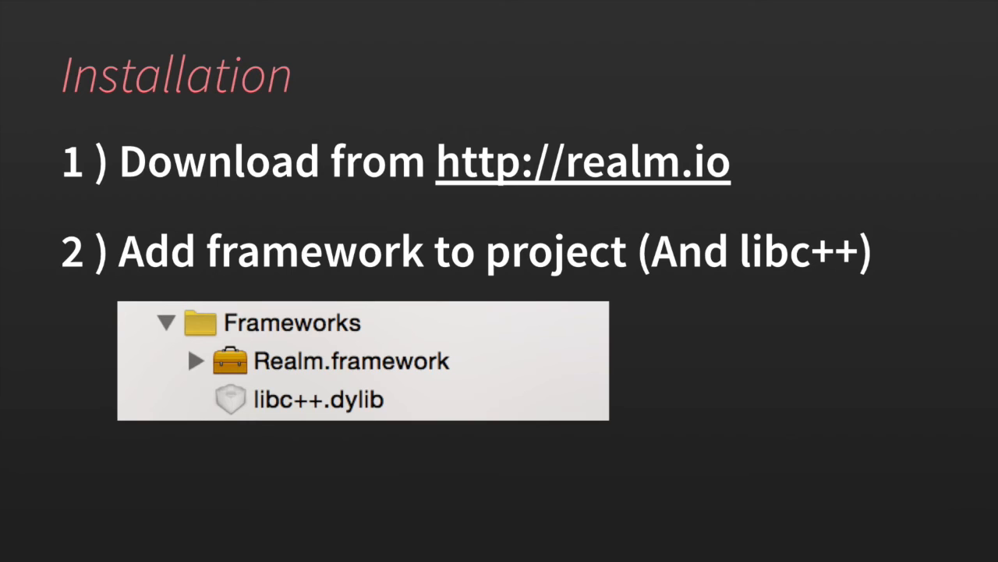
key(Right)
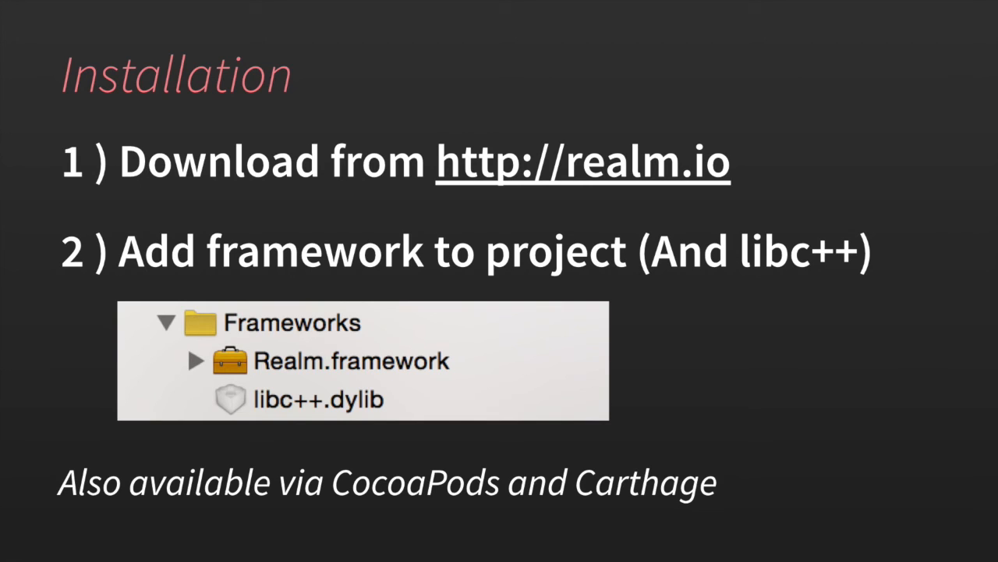